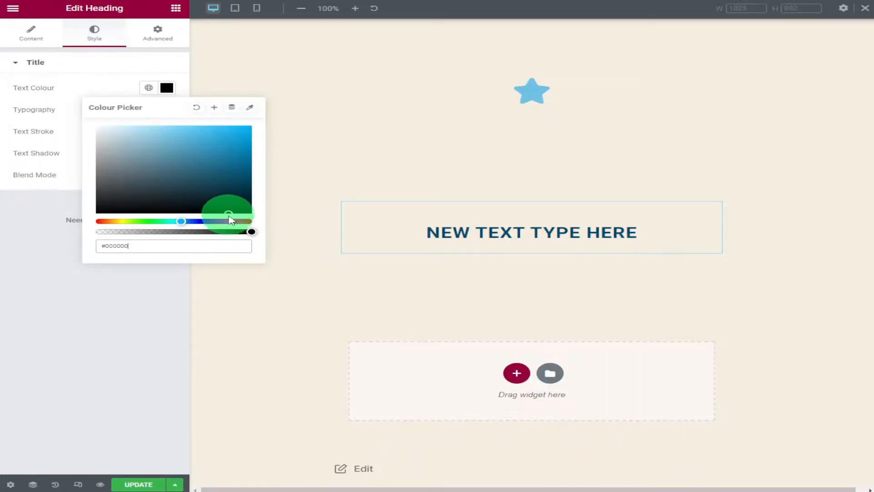
Replace the Title field's placeholder with 'new text type here'
{"action": "left_click", "coordinate": [167, 109]}
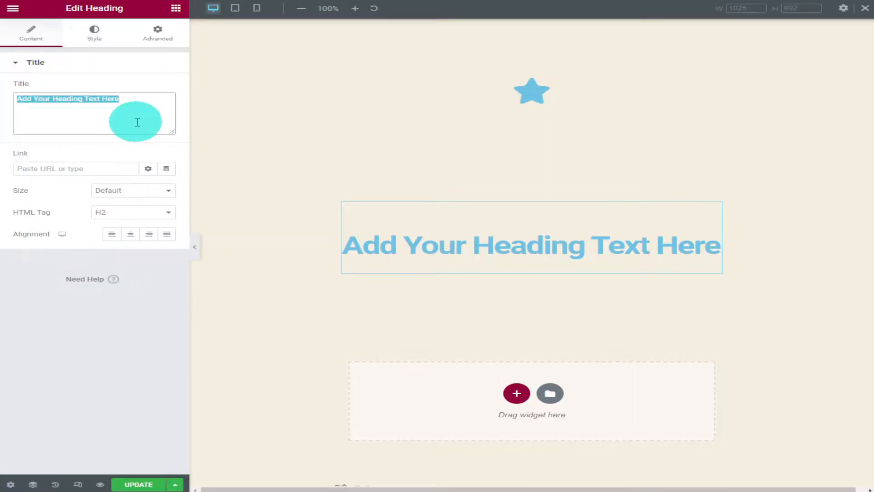
{"action": "type", "text": "new text"}
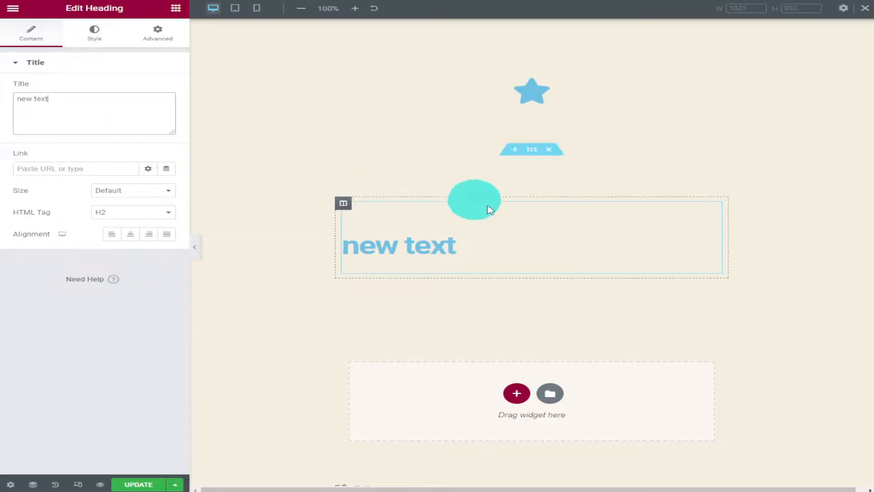
{"action": "type", "text": "type here"}
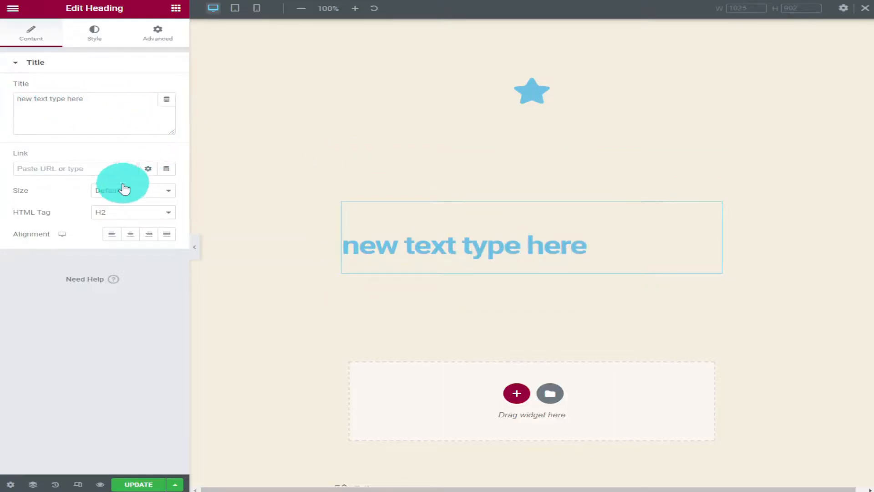
{"action": "left_click", "coordinate": [148, 168]}
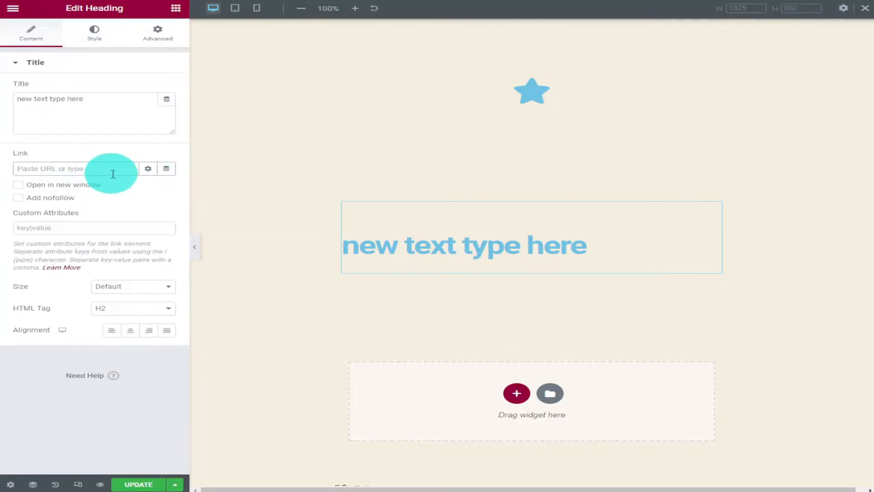
{"action": "type", "text": "h"}
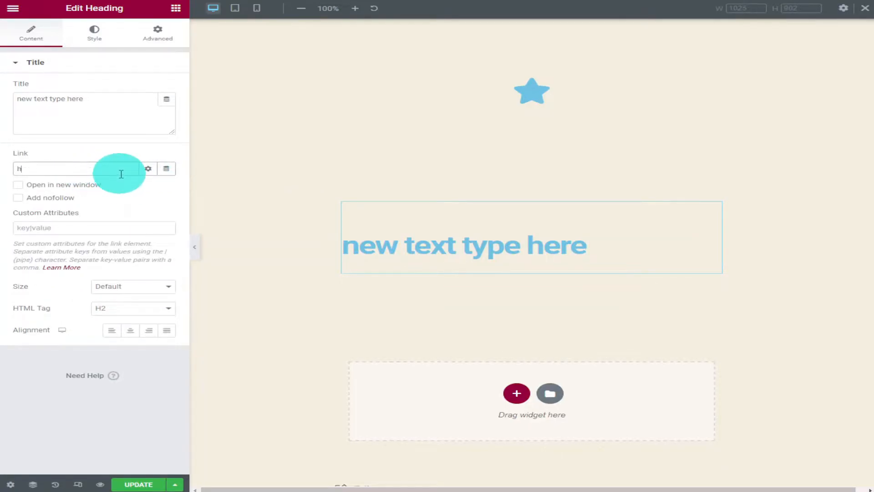
{"action": "type", "text": "ttps"}
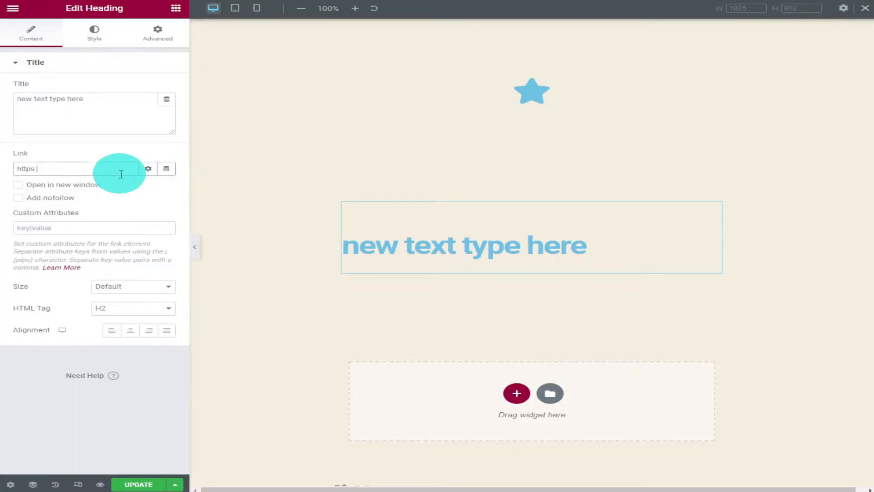
{"action": "type", "text": "://"}
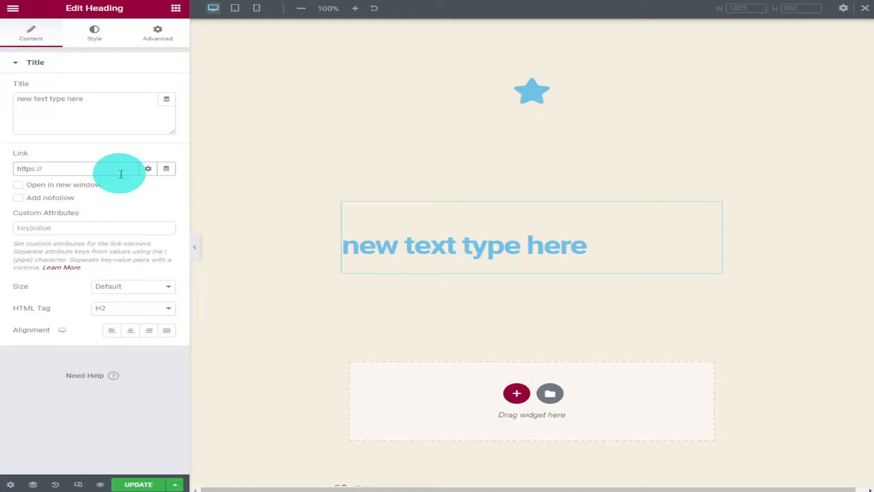
{"action": "type", "text": "google"}
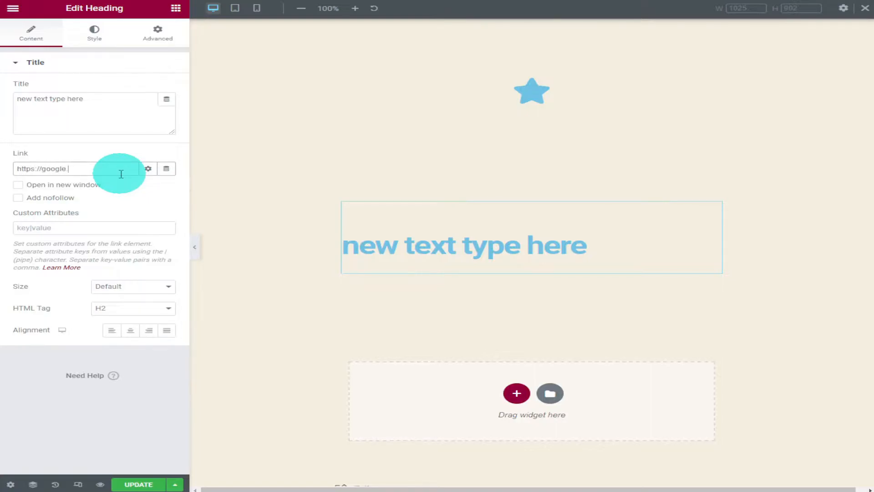
{"action": "type", "text": ".com"}
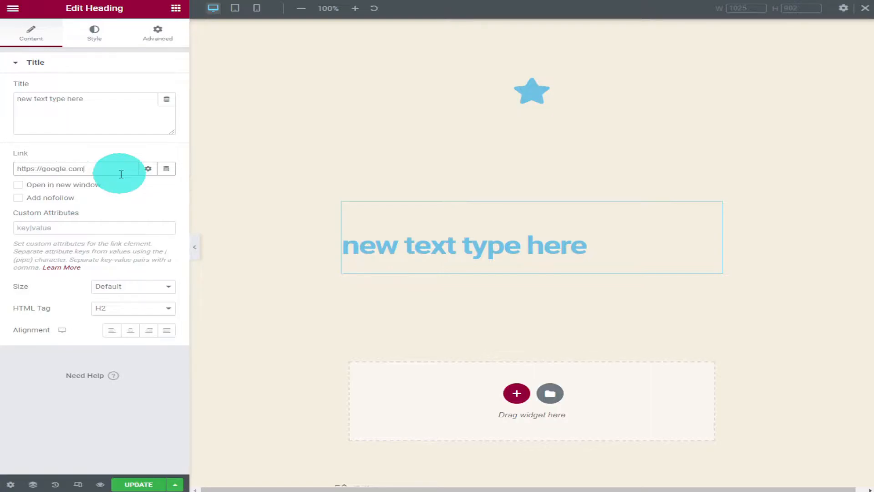
{"action": "left_click", "coordinate": [18, 185]}
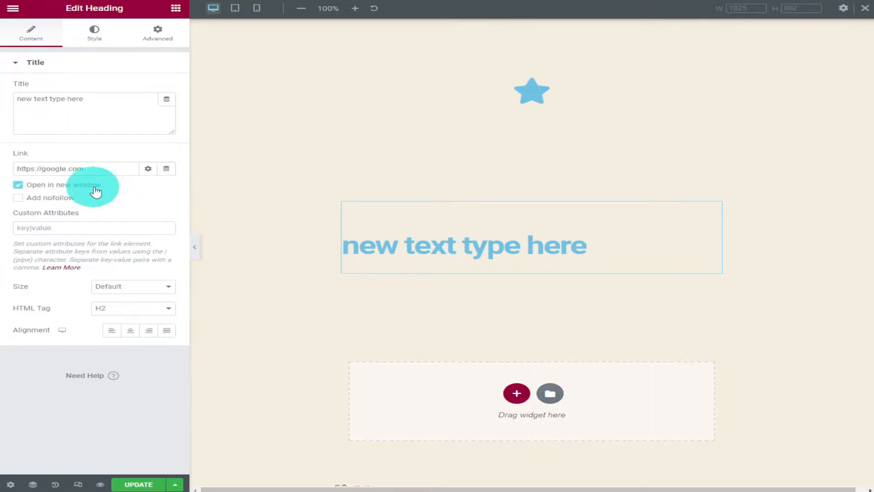
{"action": "mouse_move", "coordinate": [80, 208]}
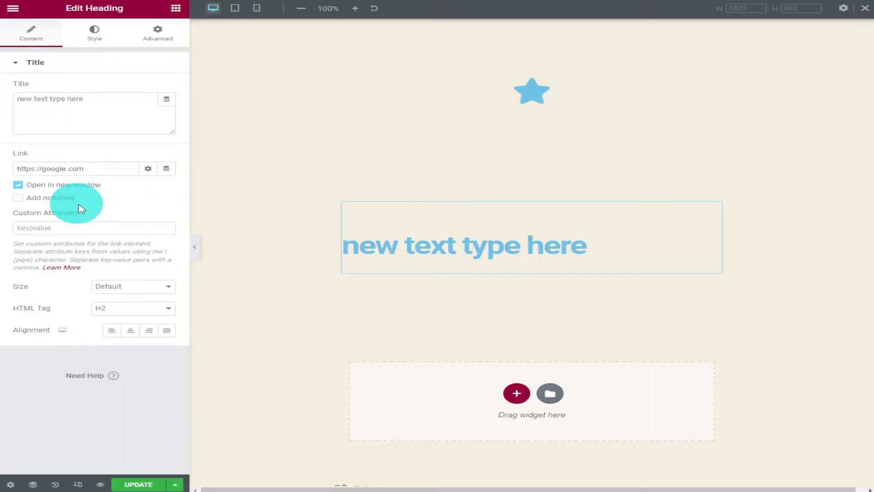
{"action": "mouse_move", "coordinate": [233, 242]}
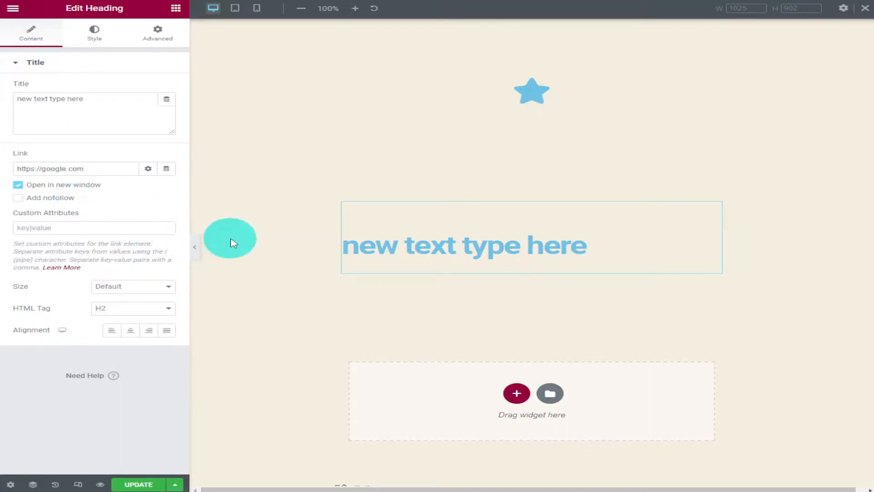
Set the heading size to Large (after briefly trying Medium)
{"action": "left_click", "coordinate": [132, 286]}
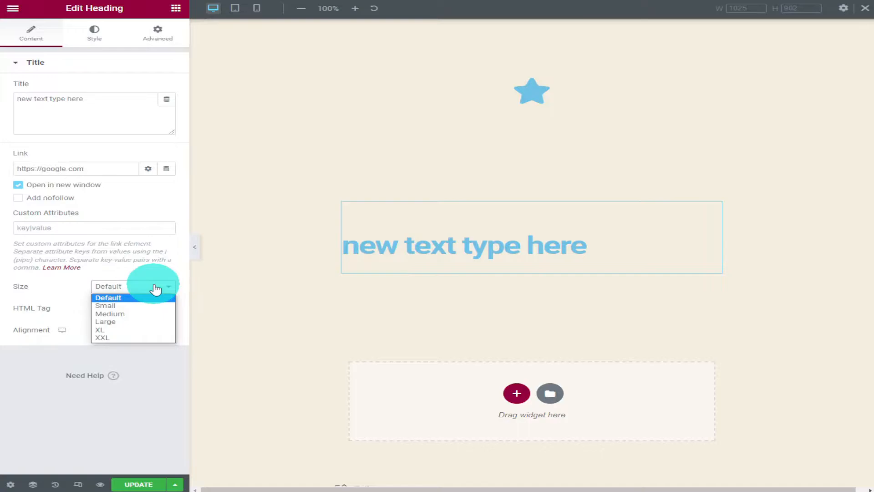
{"action": "mouse_move", "coordinate": [160, 315]}
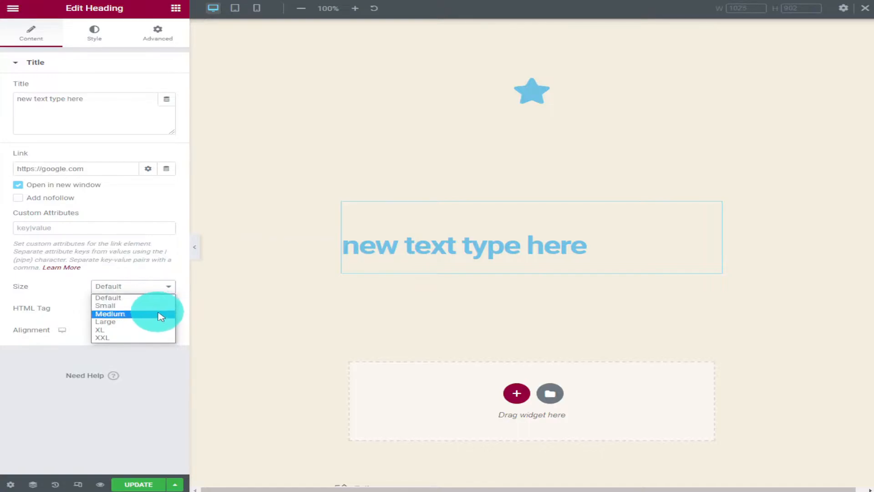
{"action": "left_click", "coordinate": [109, 314]}
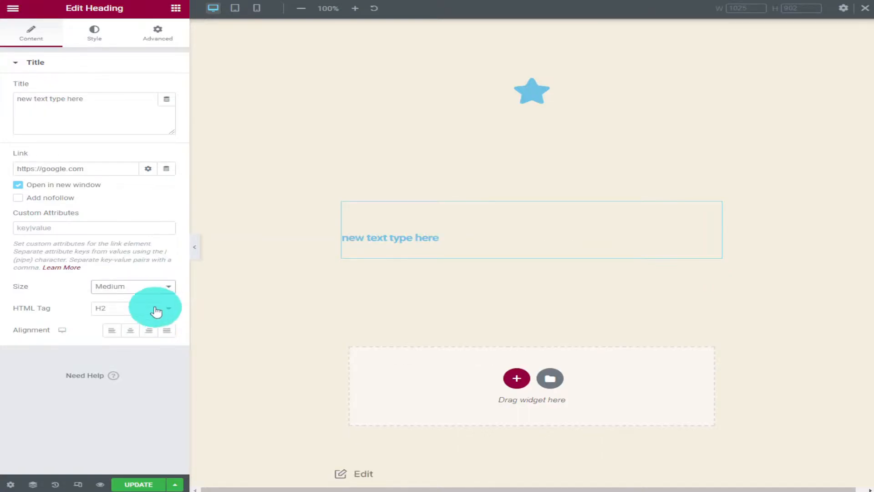
{"action": "left_click", "coordinate": [133, 285]}
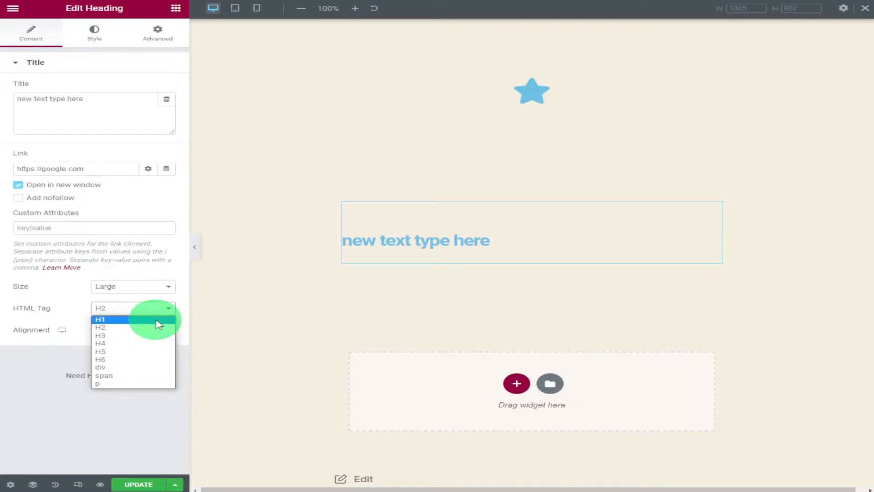
Tag the heading as H6 and centre-align it
{"action": "left_click", "coordinate": [100, 319]}
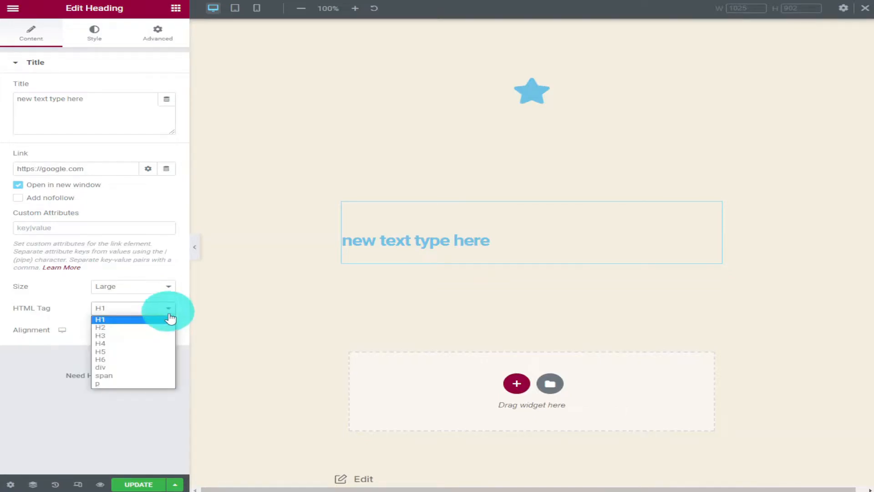
{"action": "left_click", "coordinate": [101, 360]}
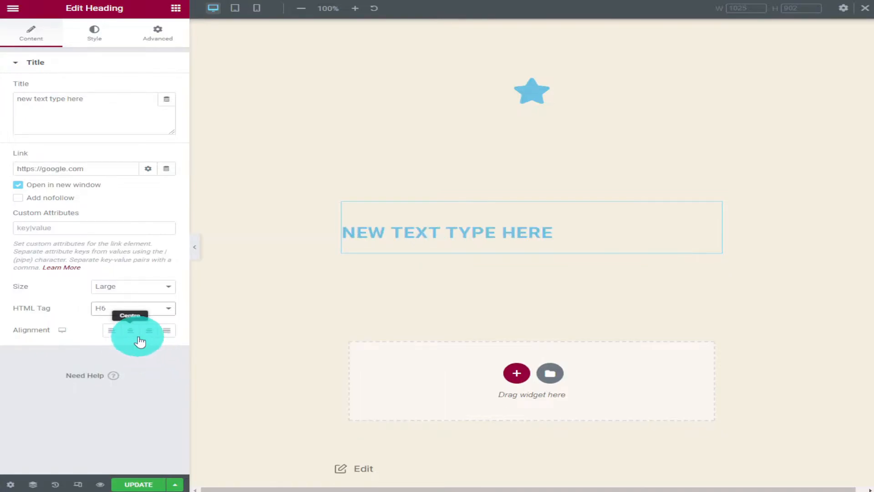
{"action": "left_click", "coordinate": [131, 329]}
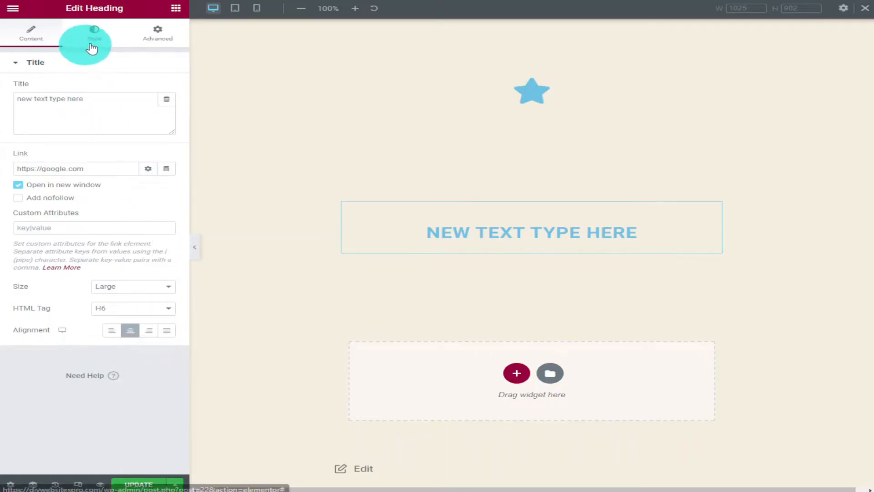
In the Style settings, darken the heading text colour from light blue to black
{"action": "left_click", "coordinate": [94, 33]}
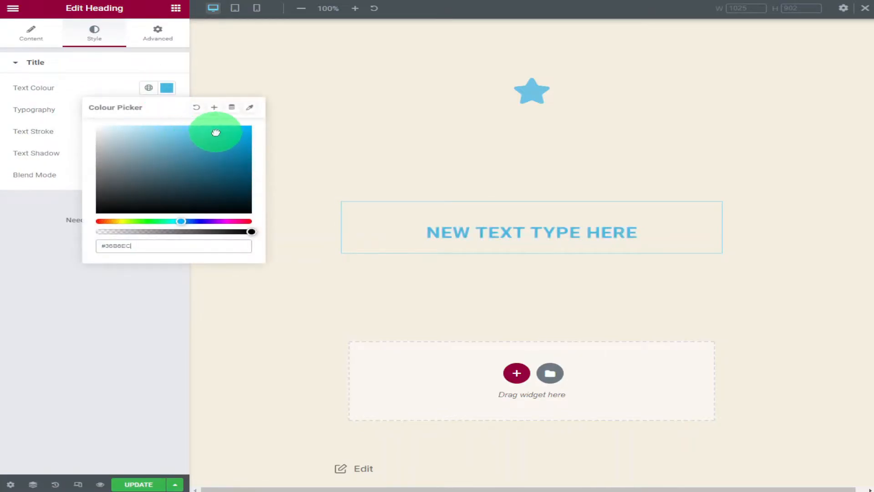
{"action": "left_click_drag", "start_coordinate": [216, 132], "coordinate": [217, 186]}
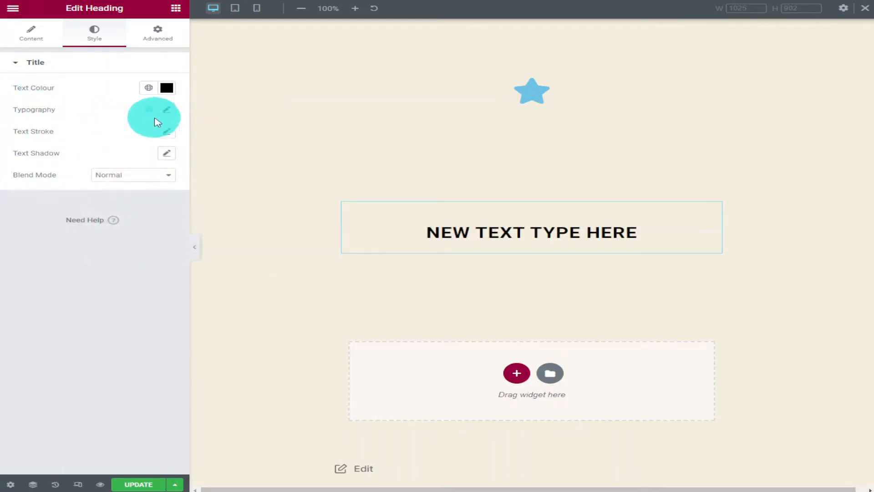
In Typography, choose a decorative font family and weight 800
{"action": "left_click", "coordinate": [166, 110]}
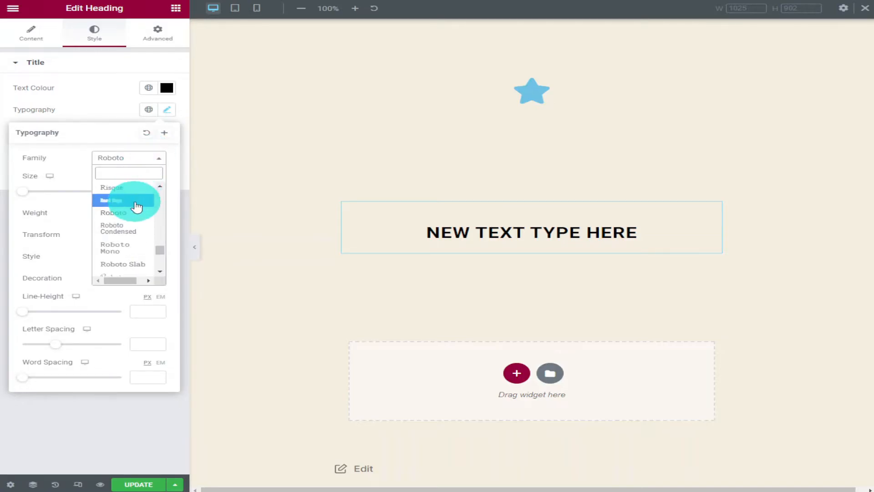
{"action": "left_click", "coordinate": [111, 199]}
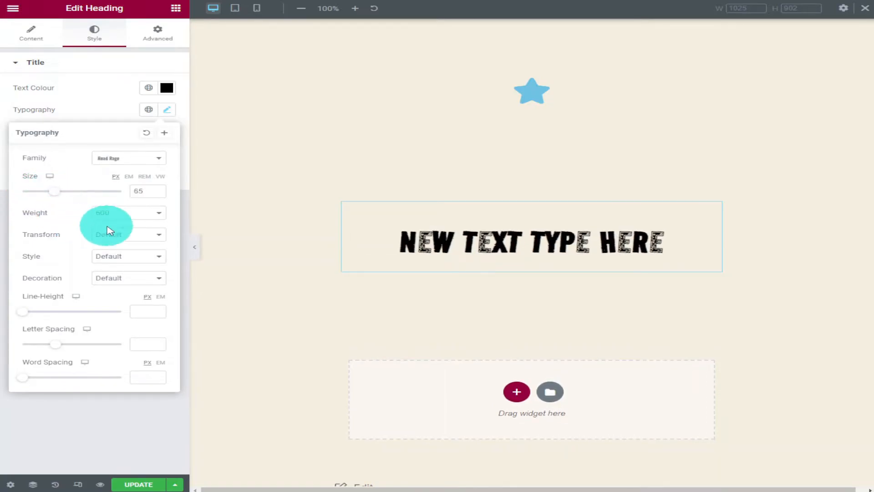
{"action": "left_click", "coordinate": [127, 212]}
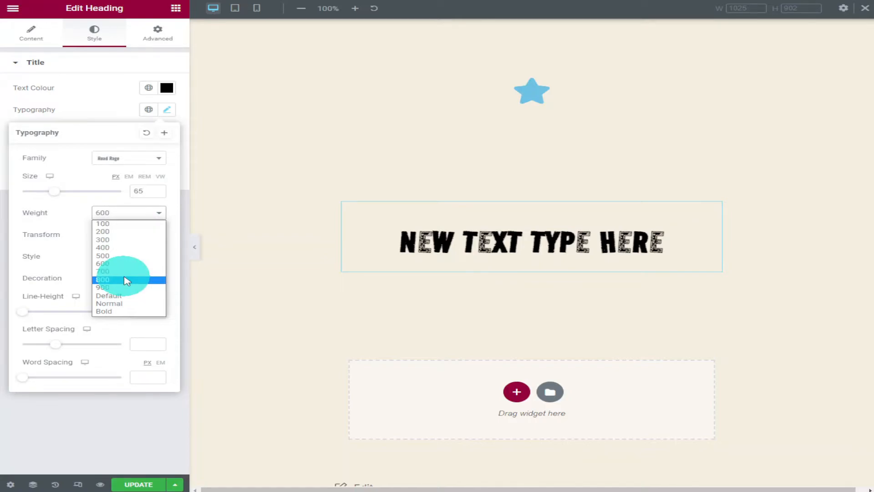
{"action": "left_click", "coordinate": [103, 279]}
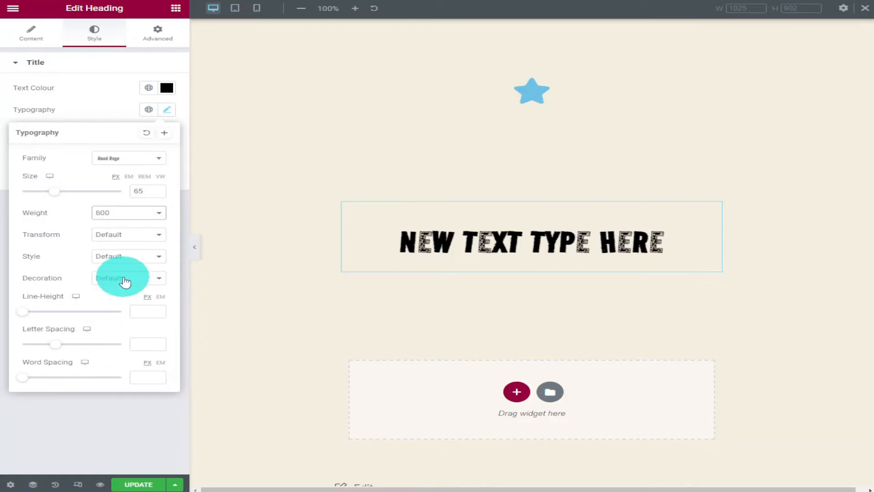
Set Transform to Lowercase (after trying Uppercase) and Style to Italic
{"action": "left_click", "coordinate": [128, 234]}
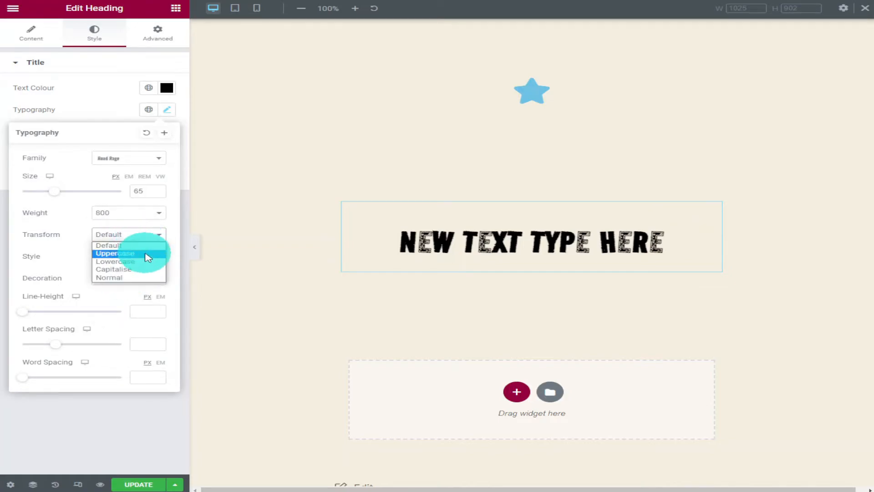
{"action": "left_click", "coordinate": [115, 254]}
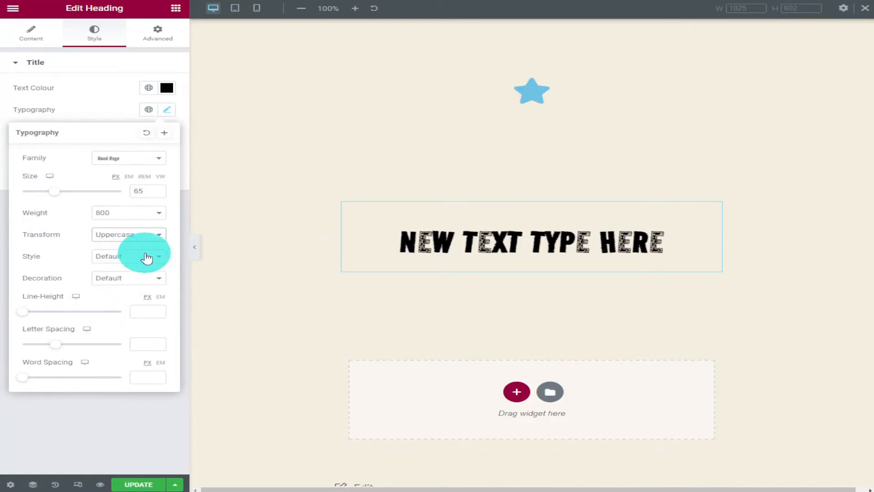
{"action": "left_click", "coordinate": [128, 234]}
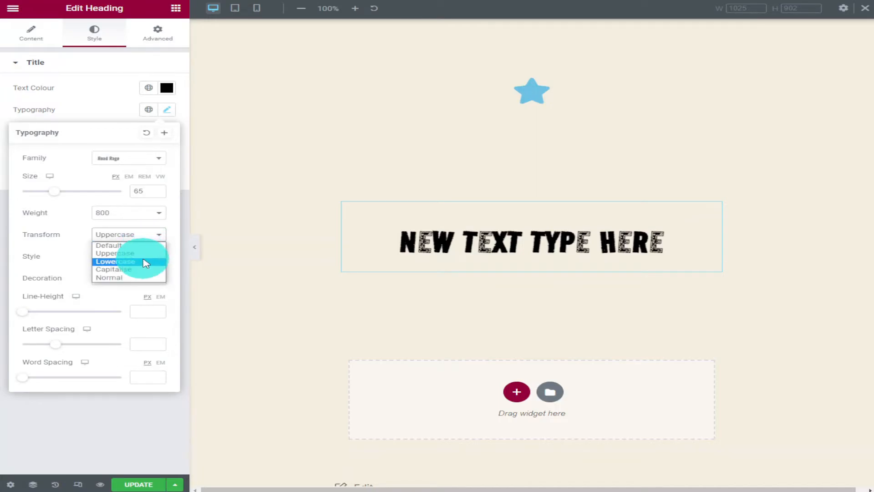
{"action": "left_click", "coordinate": [114, 263]}
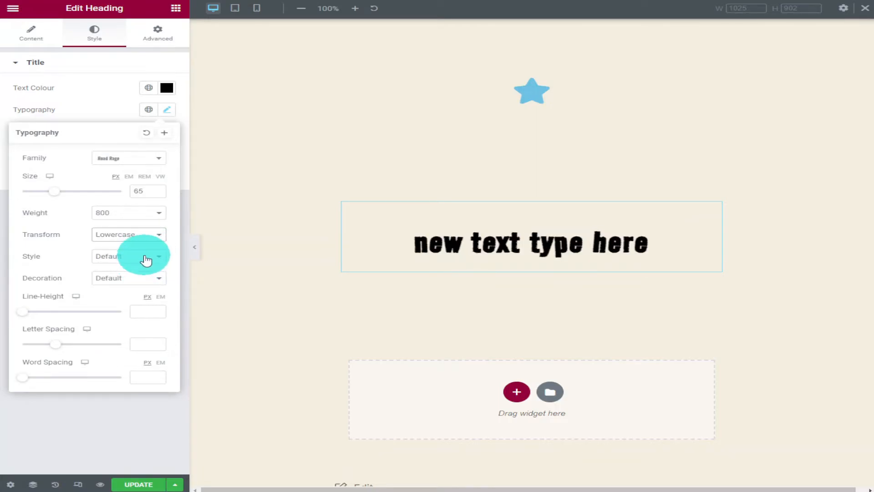
{"action": "left_click", "coordinate": [128, 255]}
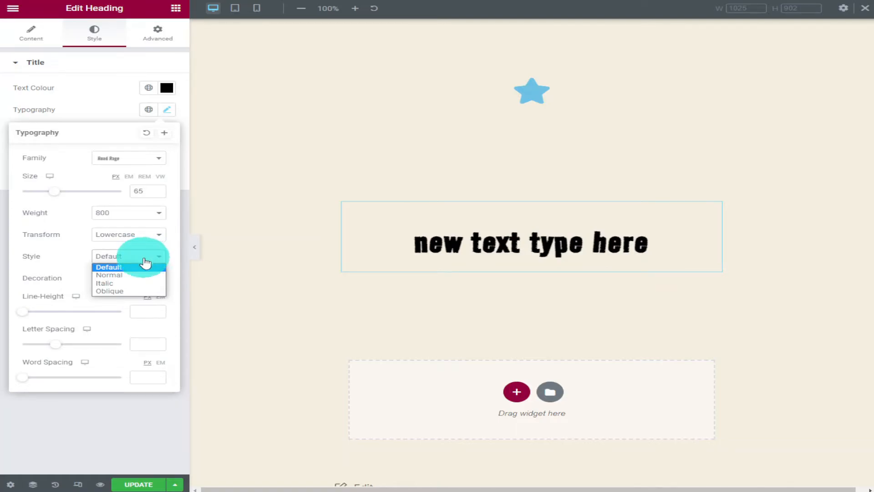
{"action": "left_click", "coordinate": [104, 283]}
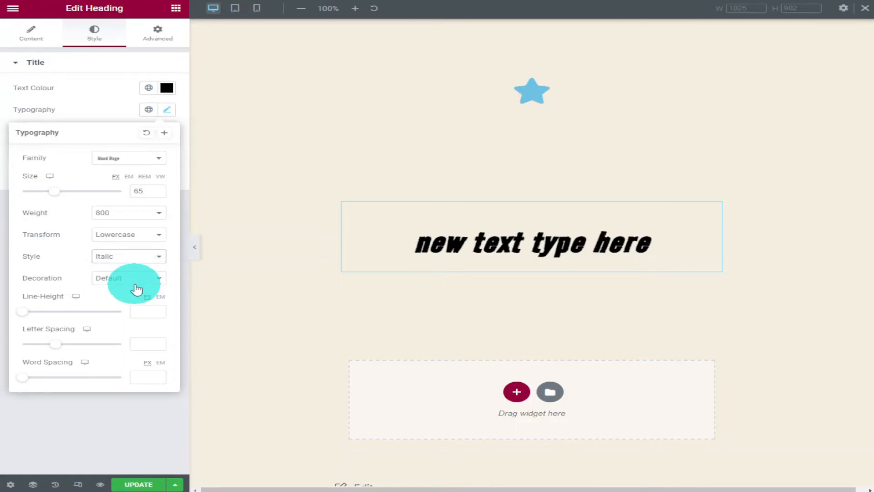
Set Decoration to Overline instead of Underline
{"action": "left_click", "coordinate": [128, 277]}
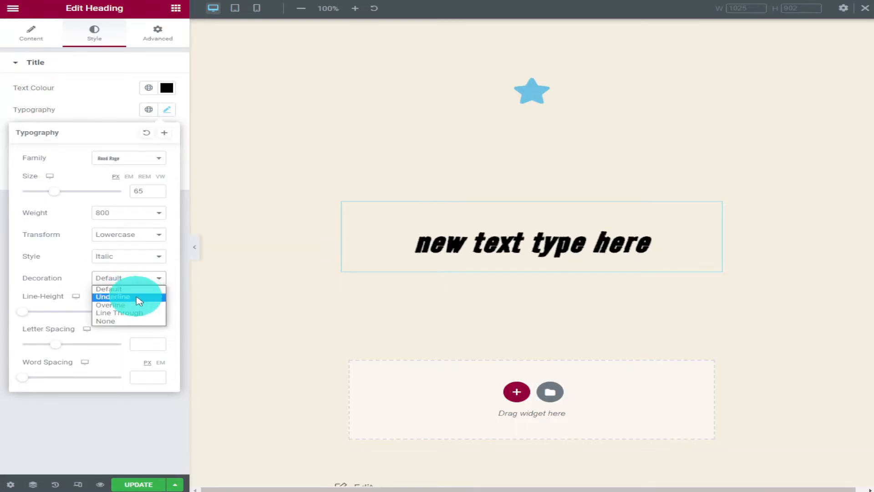
{"action": "left_click", "coordinate": [112, 296]}
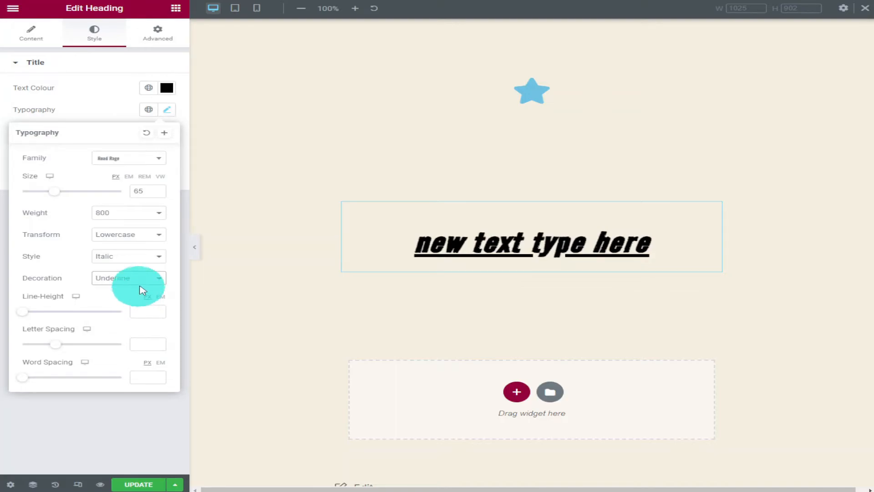
{"action": "left_click", "coordinate": [128, 278]}
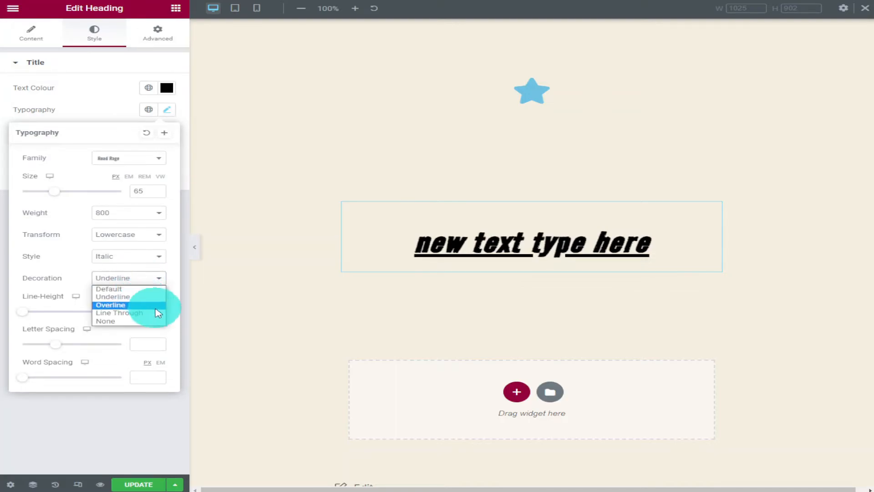
{"action": "left_click", "coordinate": [111, 305]}
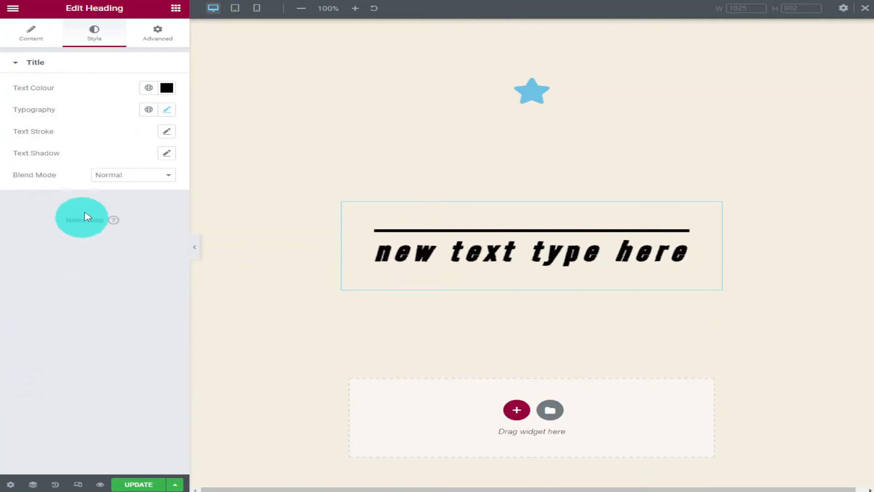
{"action": "mouse_move", "coordinate": [124, 148]}
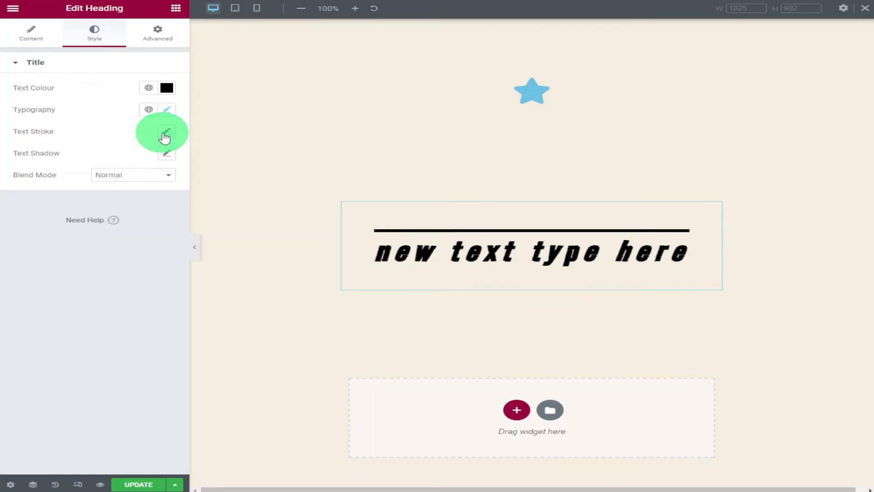
{"action": "left_click", "coordinate": [165, 131]}
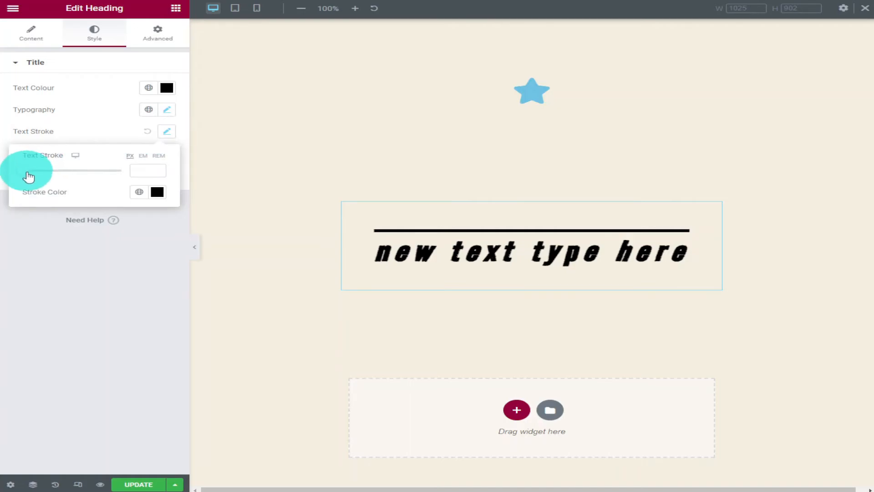
{"action": "left_click_drag", "start_coordinate": [41, 171], "coordinate": [94, 171]}
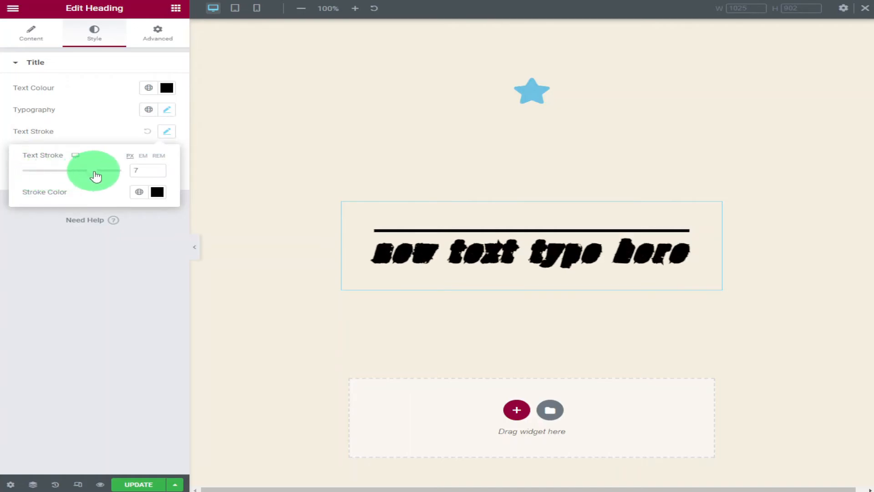
{"action": "left_click_drag", "start_coordinate": [75, 170], "coordinate": [22, 170]}
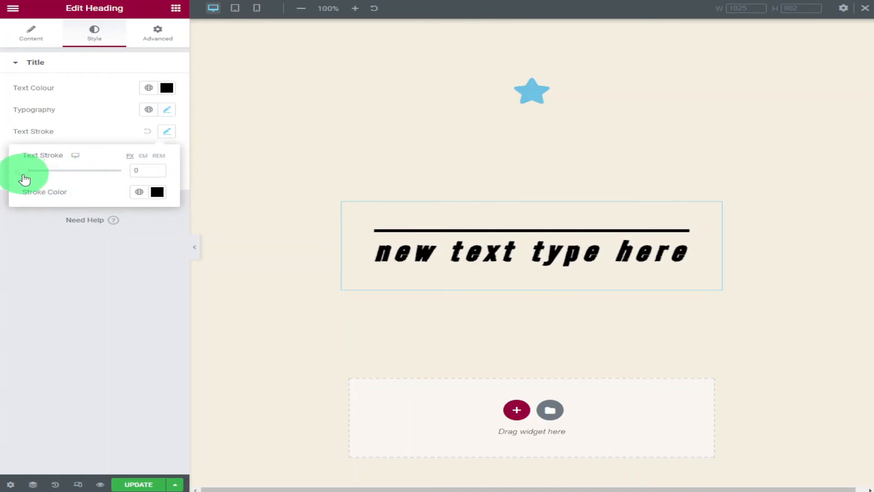
{"action": "mouse_move", "coordinate": [50, 237]}
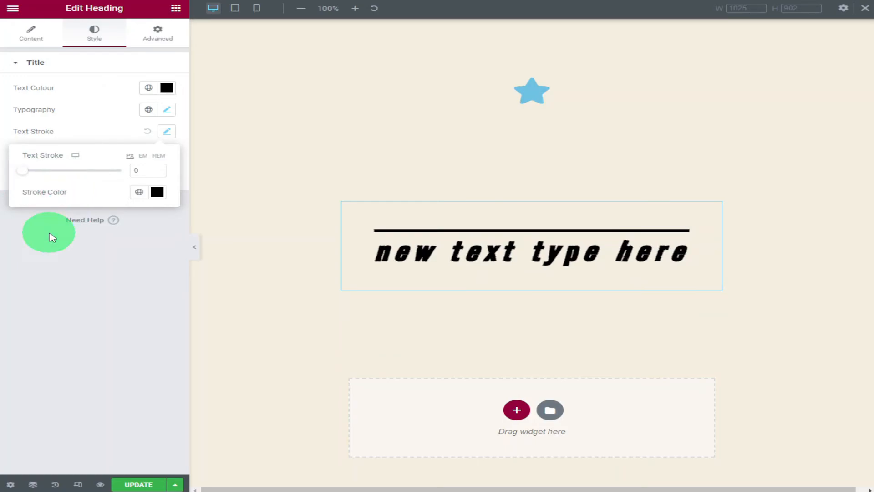
{"action": "left_click", "coordinate": [167, 131]}
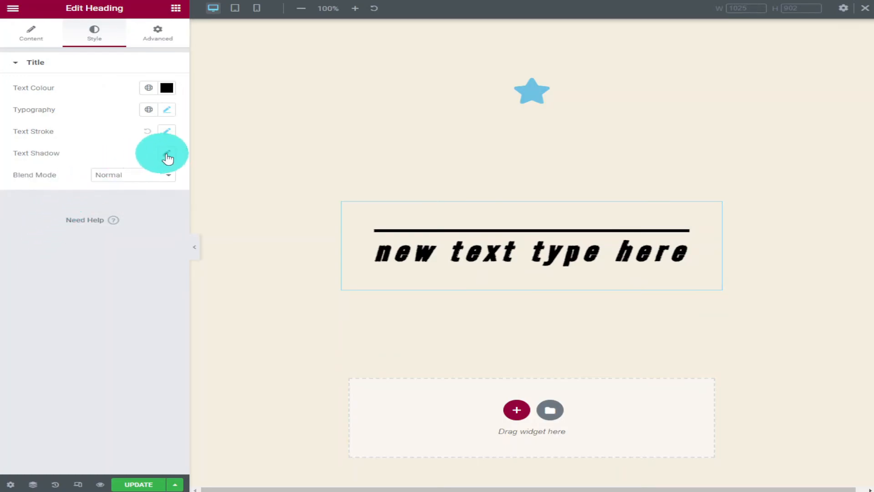
Try a text shadow, set Blend Mode to Exclusion, and move to the Advanced settings
{"action": "left_click", "coordinate": [167, 153]}
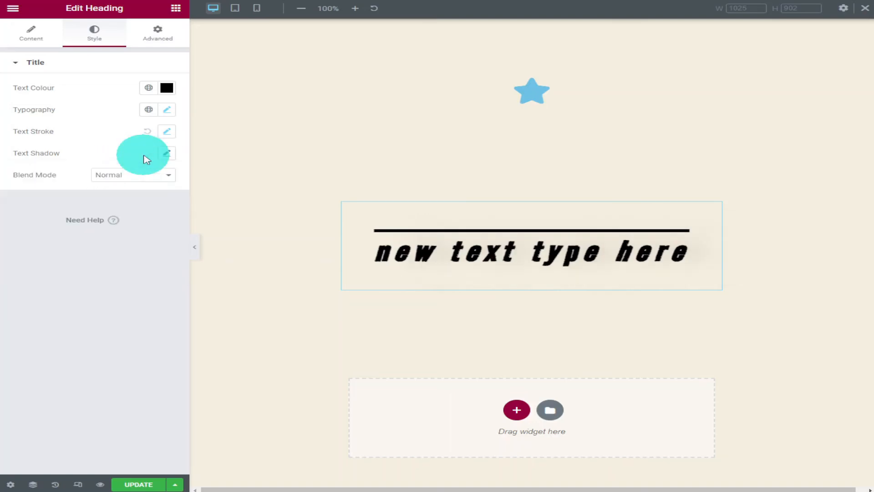
{"action": "mouse_move", "coordinate": [118, 175]}
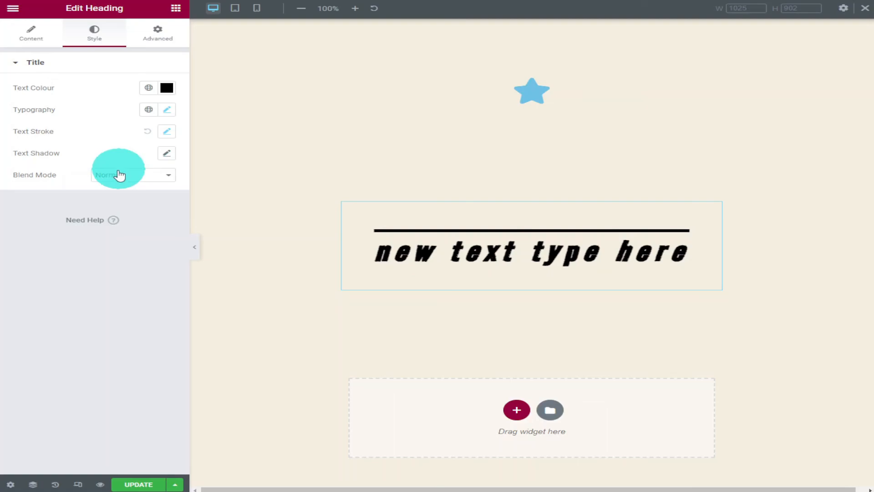
{"action": "left_click", "coordinate": [133, 175]}
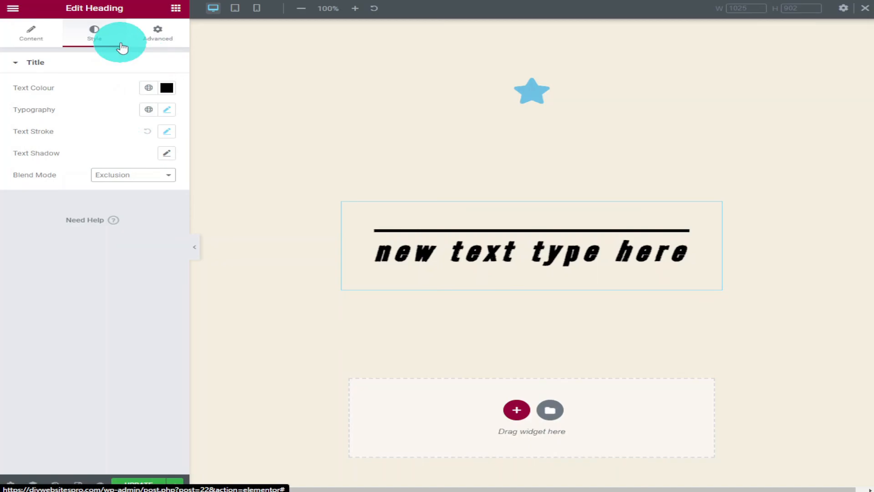
{"action": "left_click", "coordinate": [157, 32]}
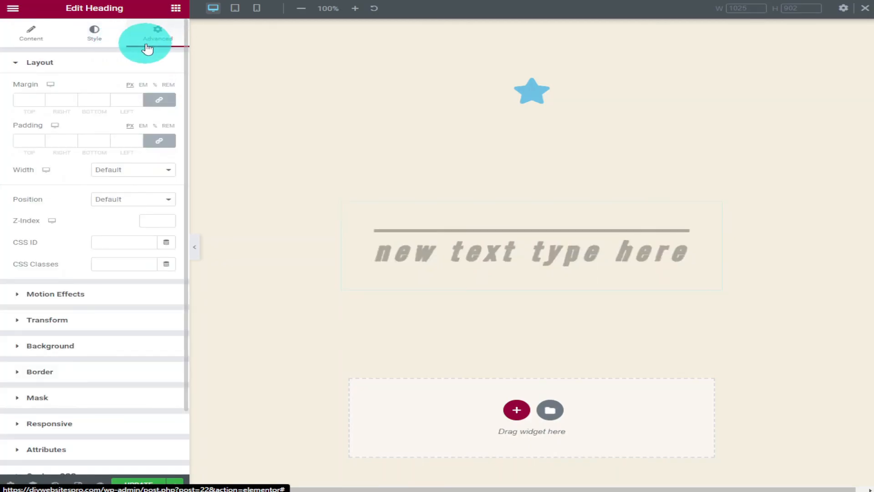